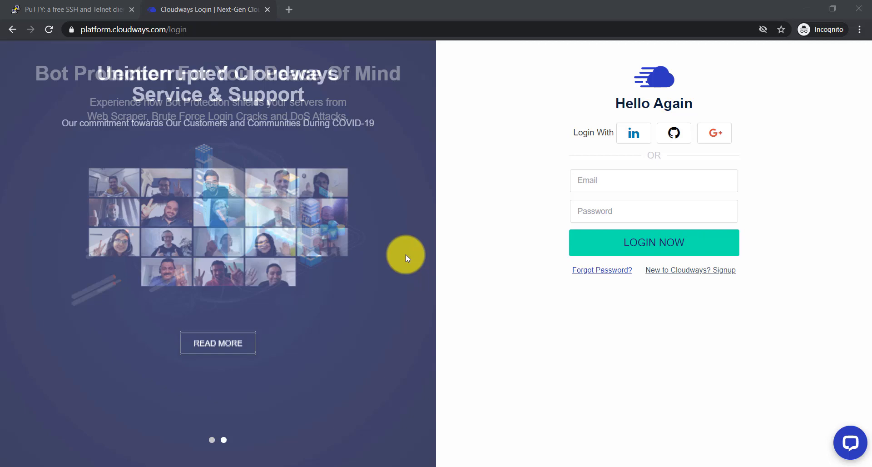
Reach the PuTTY 0.74 release page and download putty-64bit-0.74-installer.msi
{"action": "left_click", "coordinate": [66, 9]}
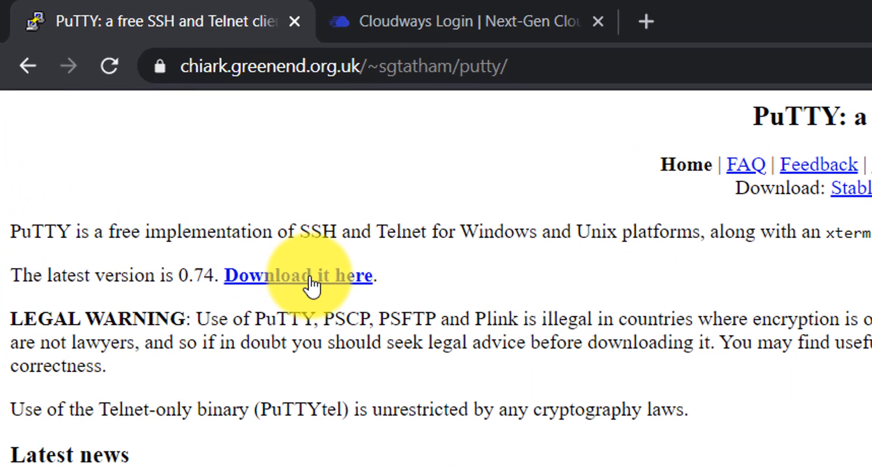
{"action": "left_click", "coordinate": [298, 276]}
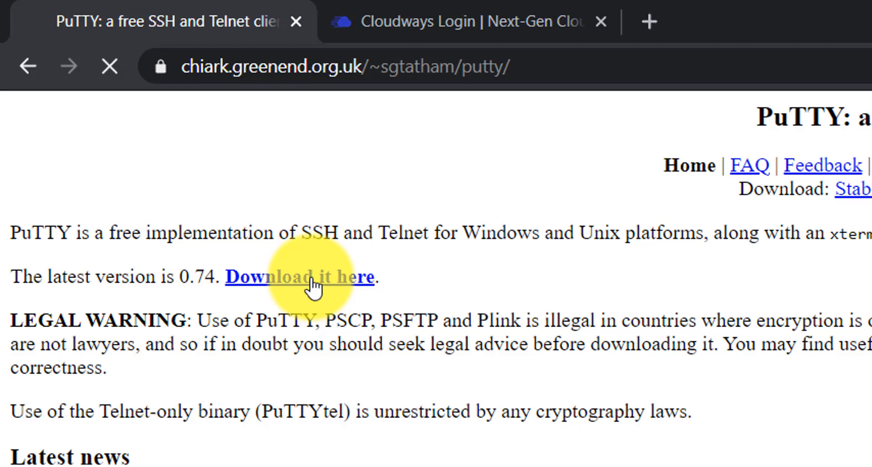
{"action": "left_click", "coordinate": [300, 277]}
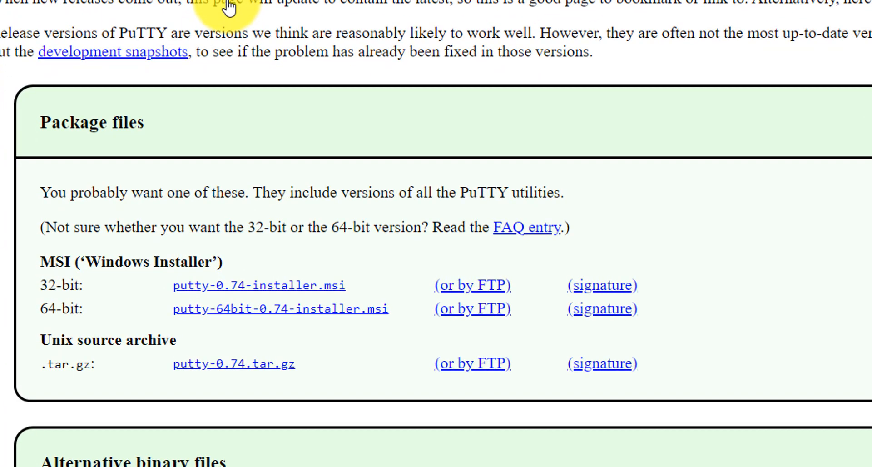
{"action": "mouse_move", "coordinate": [311, 126]}
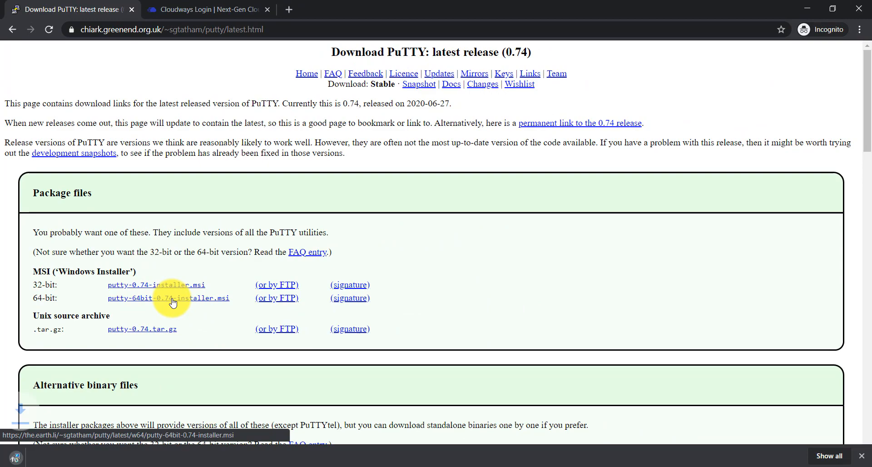
Run the 0.74 64-bit installer into C:\Program Files\PuTTY\ with default features and finish
{"action": "left_click", "coordinate": [168, 297]}
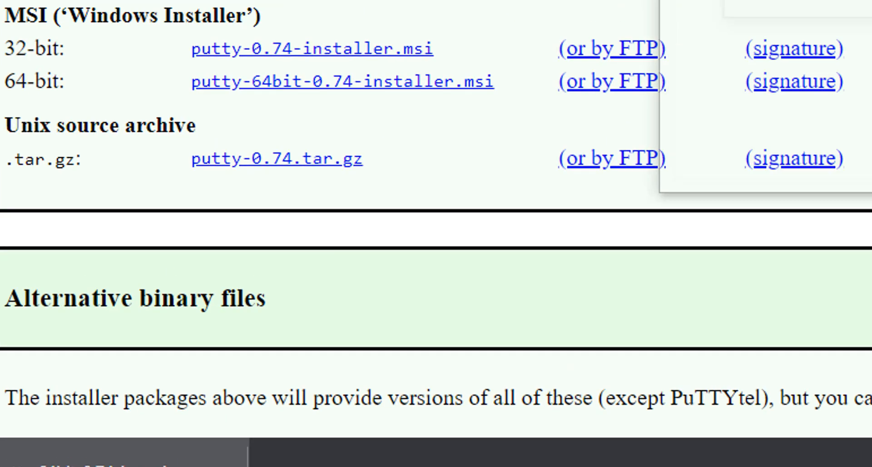
{"action": "left_click", "coordinate": [482, 382]}
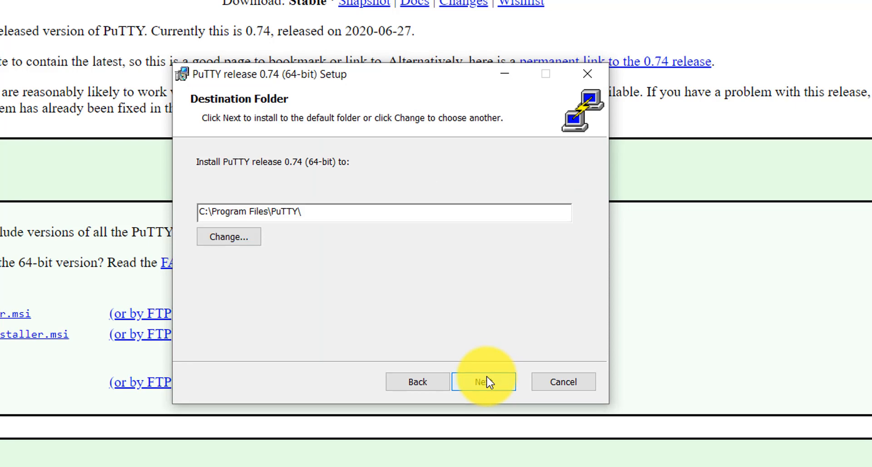
{"action": "left_click", "coordinate": [483, 381]}
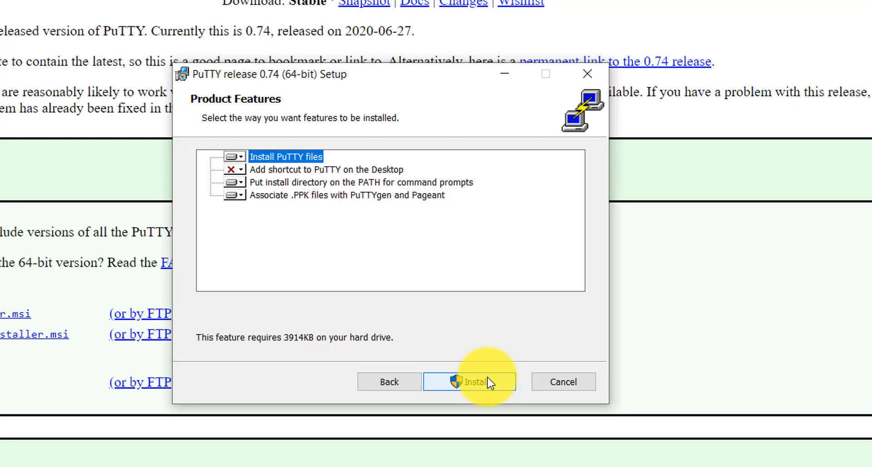
{"action": "left_click", "coordinate": [468, 381]}
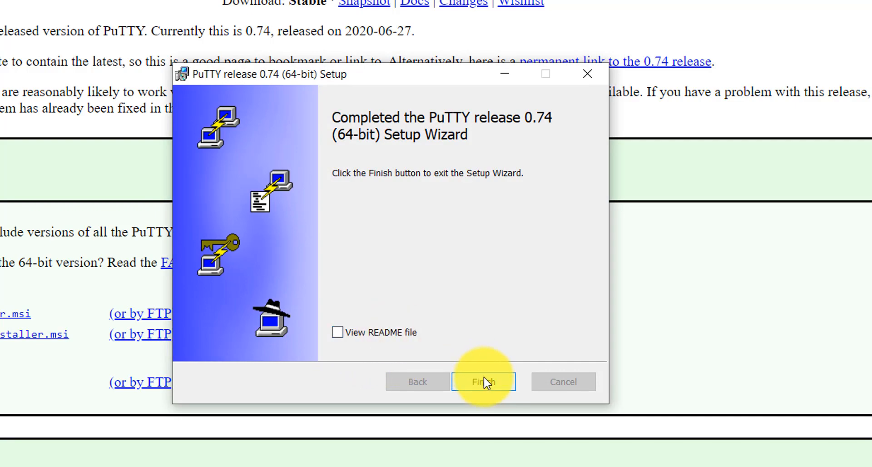
{"action": "left_click", "coordinate": [482, 382]}
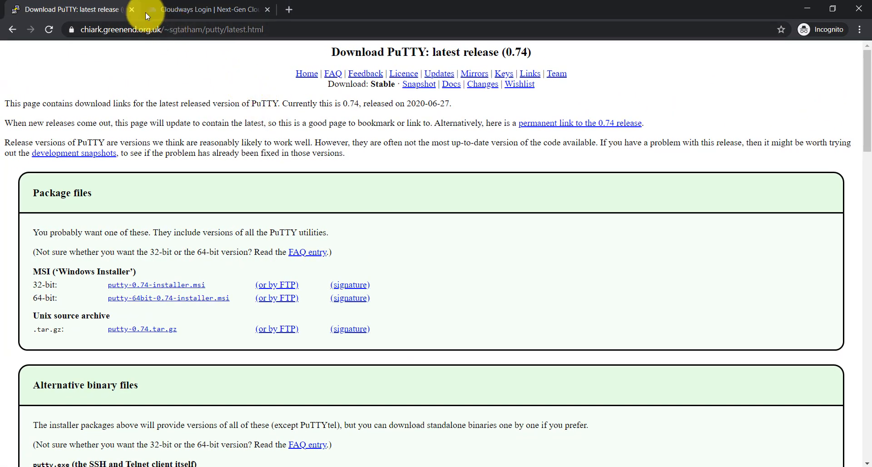
Close the download page and log in to Cloudways, reaching the Servers list with Test
{"action": "left_click", "coordinate": [132, 9]}
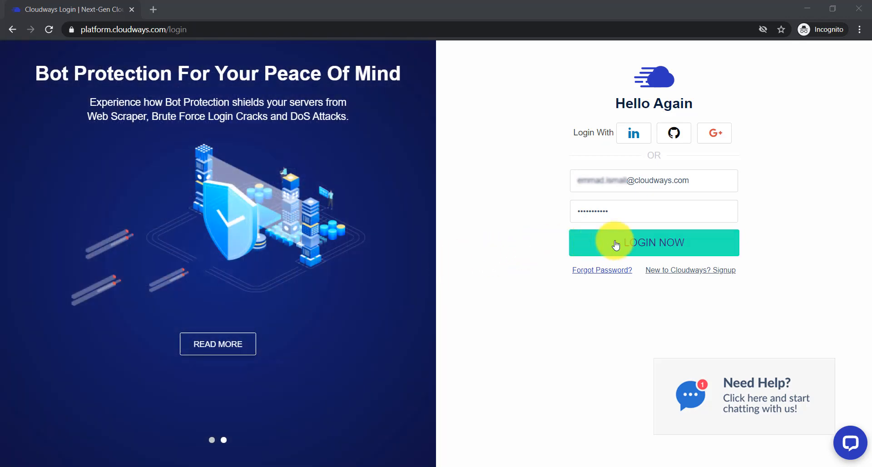
{"action": "left_click", "coordinate": [653, 242]}
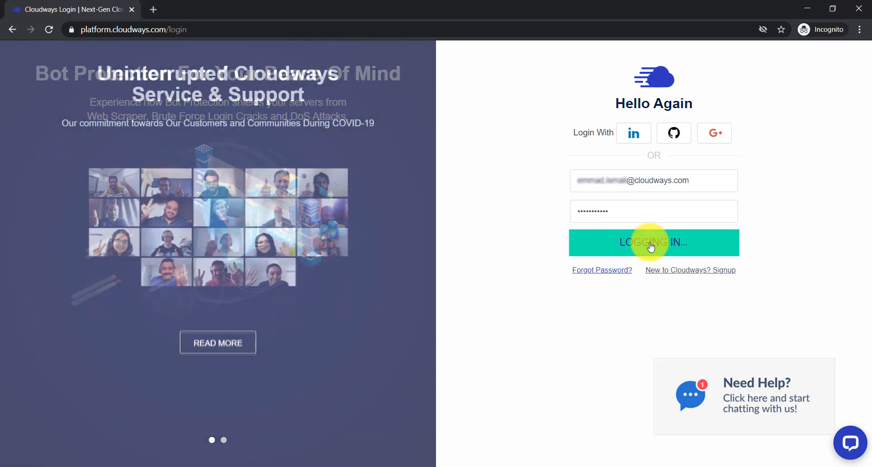
{"action": "left_click", "coordinate": [653, 242]}
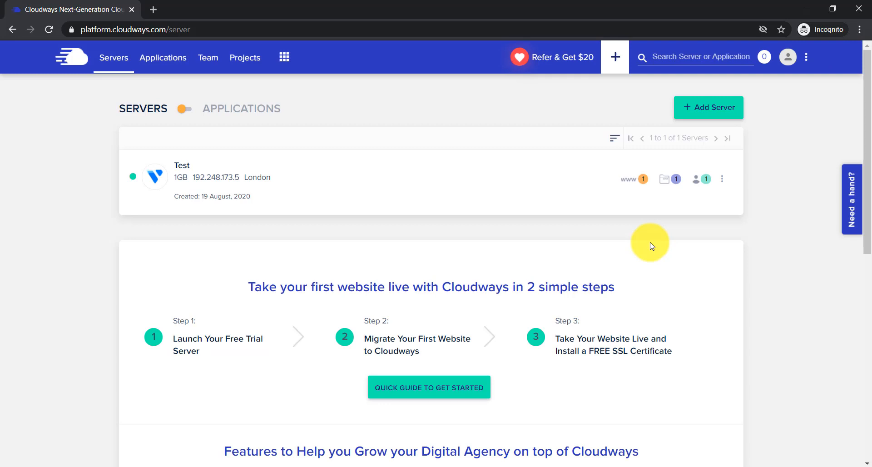
{"action": "mouse_move", "coordinate": [472, 184]}
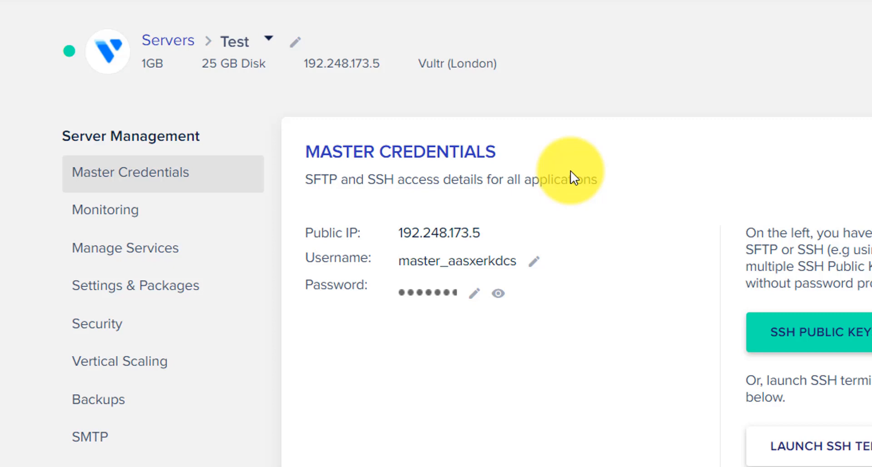
{"action": "mouse_move", "coordinate": [440, 233]}
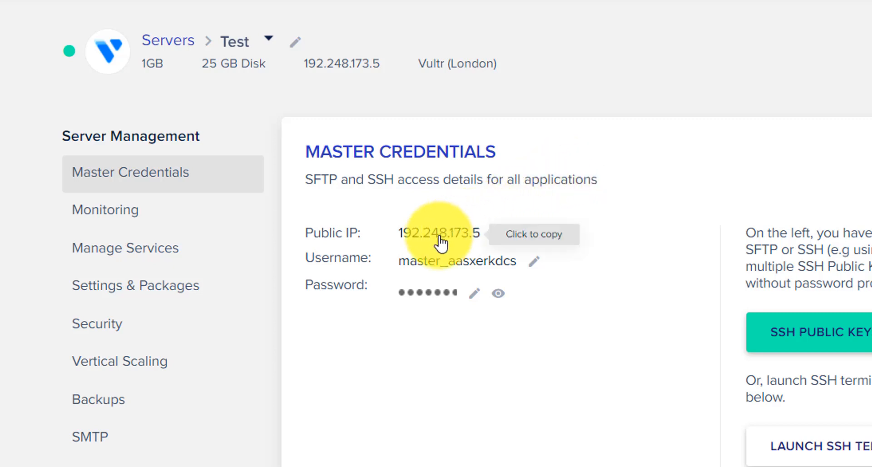
Copy the Test server's public IP from its Master Credentials page
{"action": "left_click", "coordinate": [438, 232]}
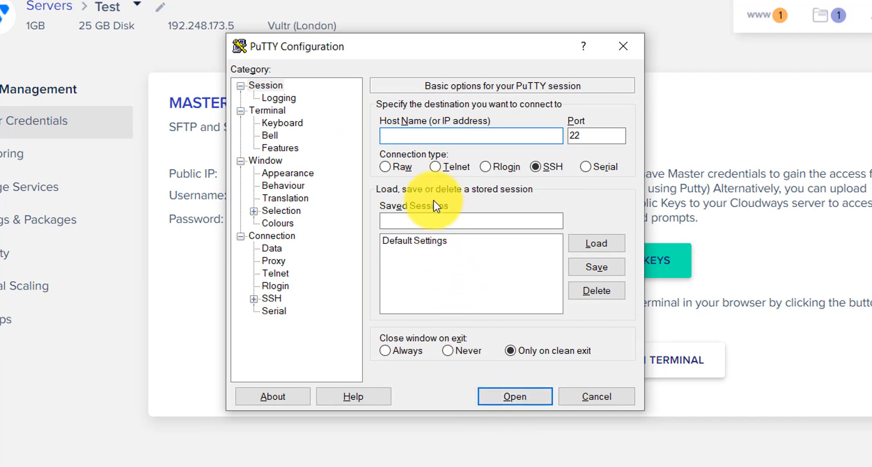
Connect PuTTY to host 192.248.173.5 over SSH on port 22, reaching the host-key alert
{"action": "left_click", "coordinate": [470, 135]}
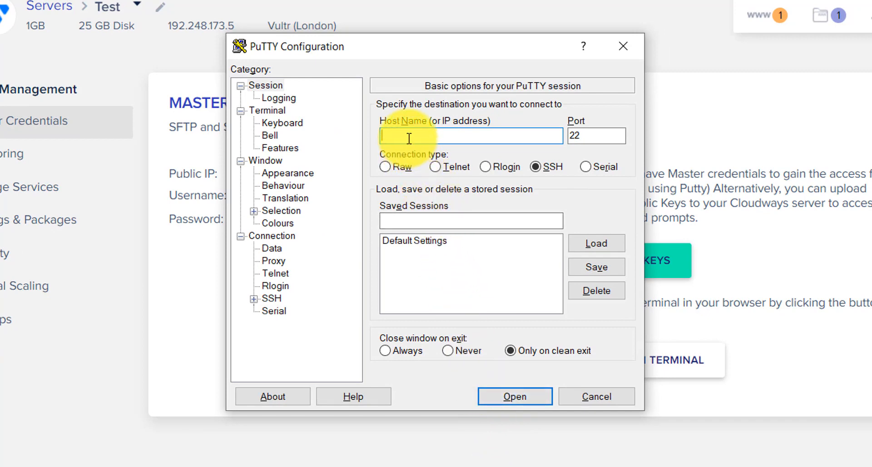
{"action": "type", "text": "192.248.173.5"}
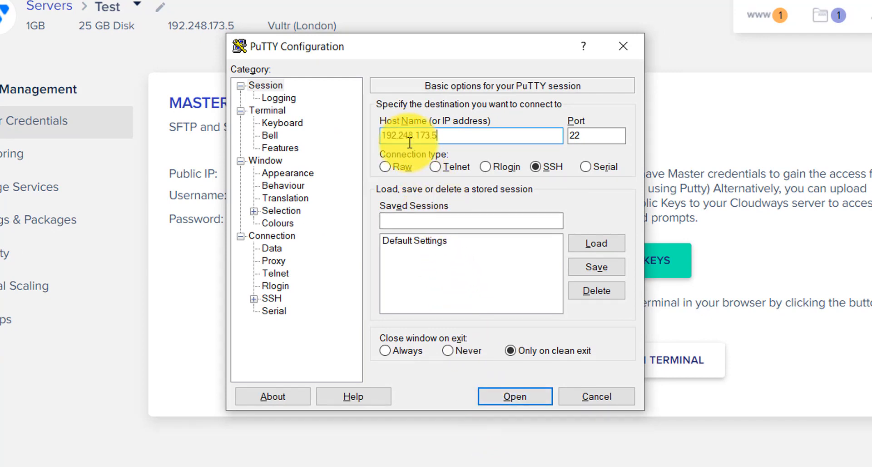
{"action": "left_click", "coordinate": [595, 135]}
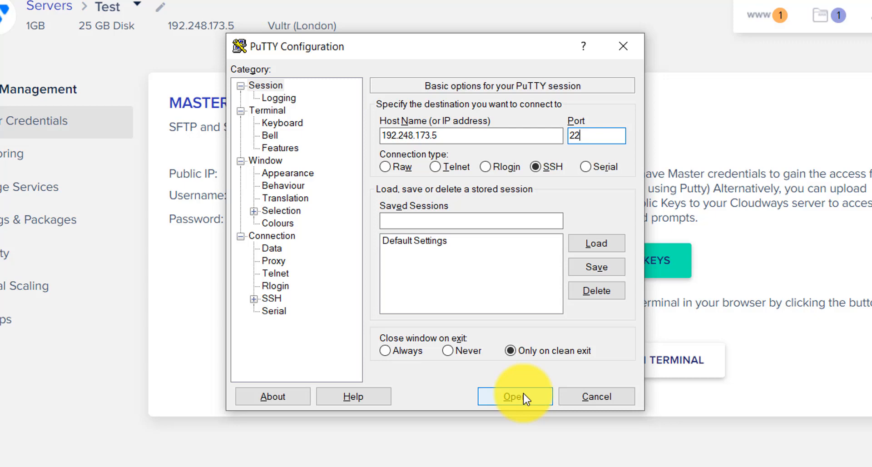
{"action": "left_click", "coordinate": [514, 396]}
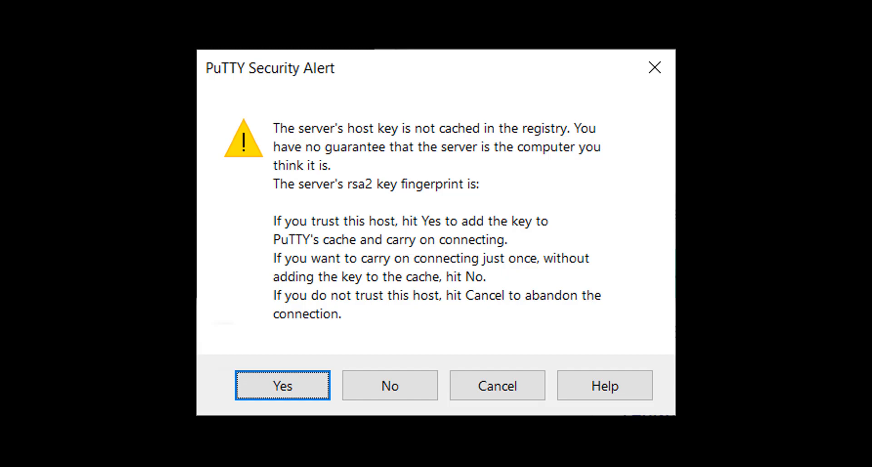
Accept the host key and log in as master_aasxerkdcs, then return to Cloudways for the password
{"action": "left_click", "coordinate": [281, 385]}
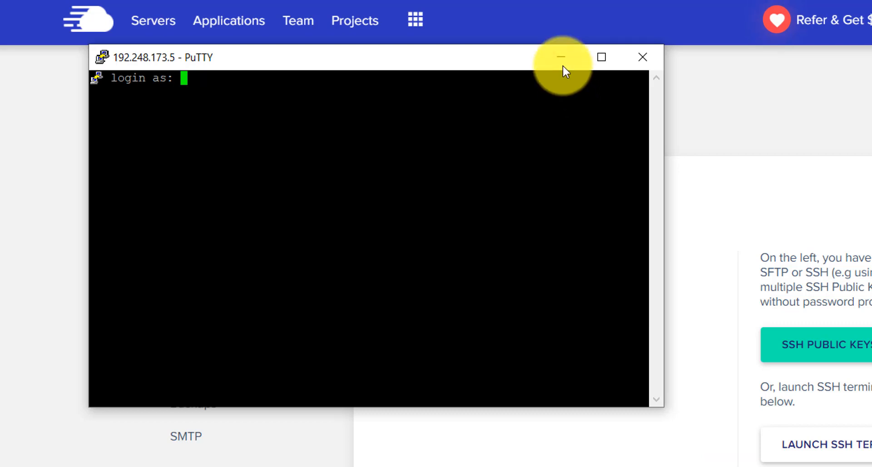
{"action": "left_click", "coordinate": [560, 57]}
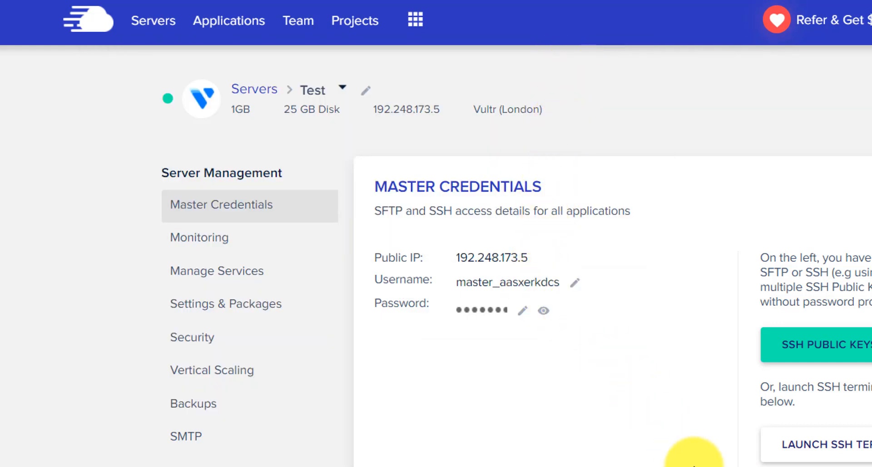
{"action": "left_click", "coordinate": [825, 444]}
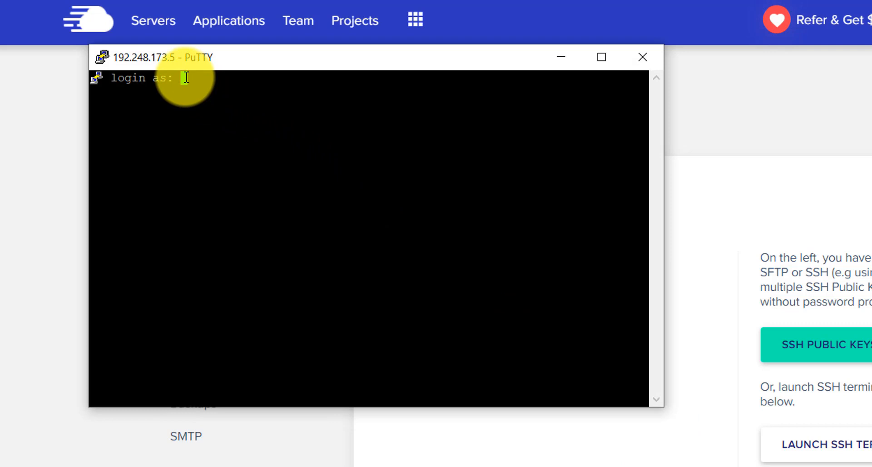
{"action": "type", "text": "master_aasxerkdcs"}
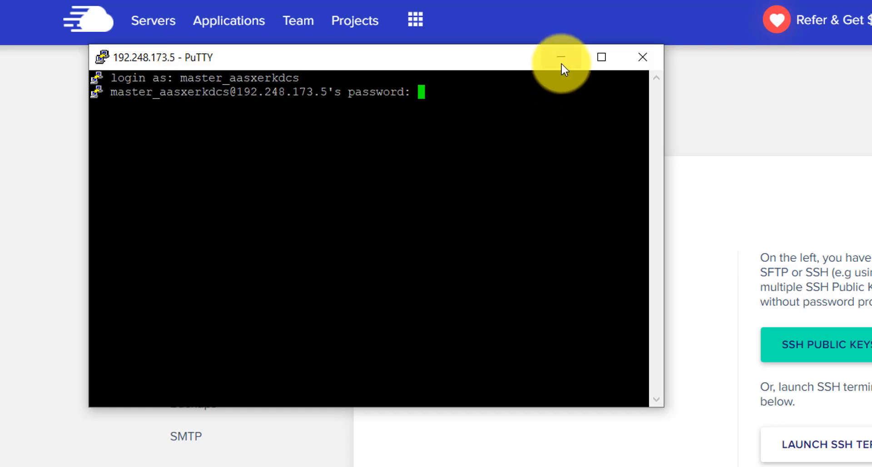
{"action": "left_click", "coordinate": [560, 57]}
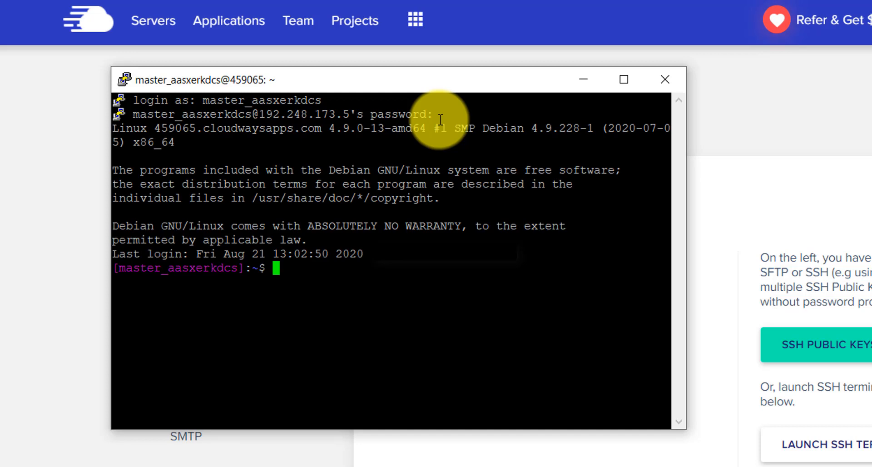
{"action": "mouse_move", "coordinate": [371, 324]}
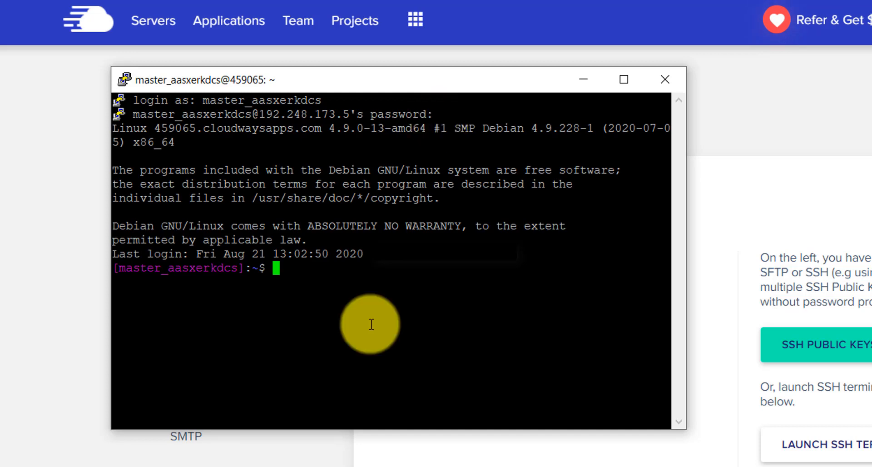
Run ls in the master user's shell, start 'cd a', and open Cloudways' 'Need a hand?' support panel
{"action": "type", "text": "ls"}
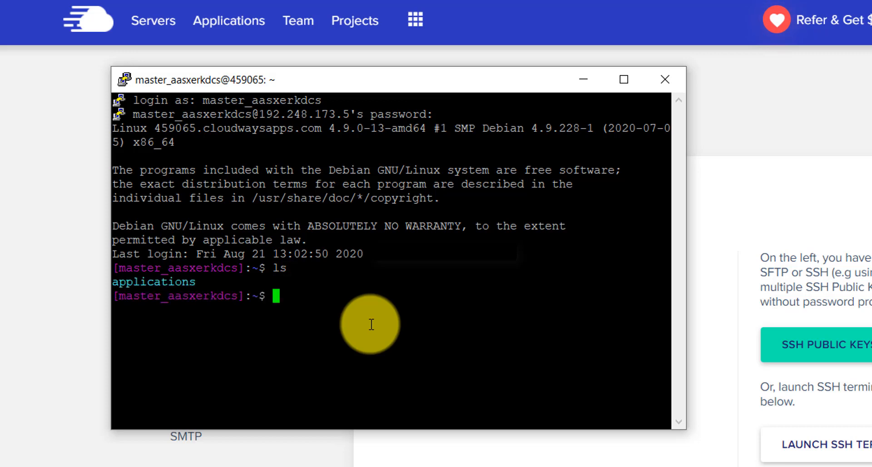
{"action": "type", "text": "cd a"}
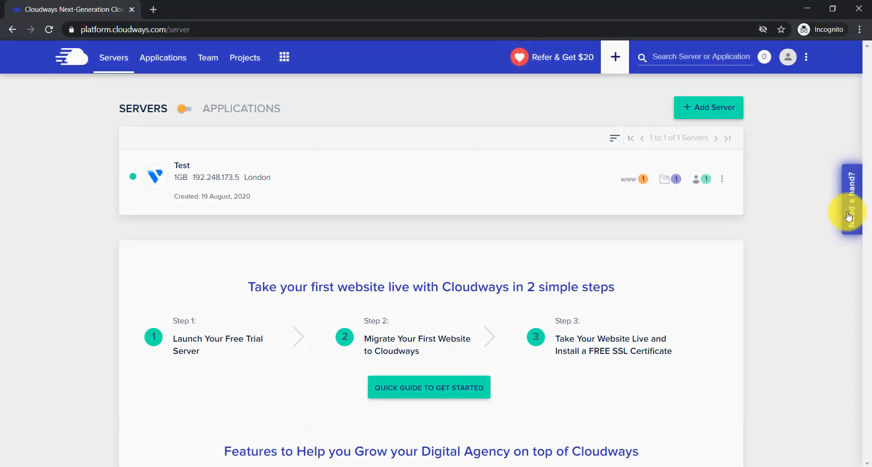
{"action": "left_click", "coordinate": [848, 200]}
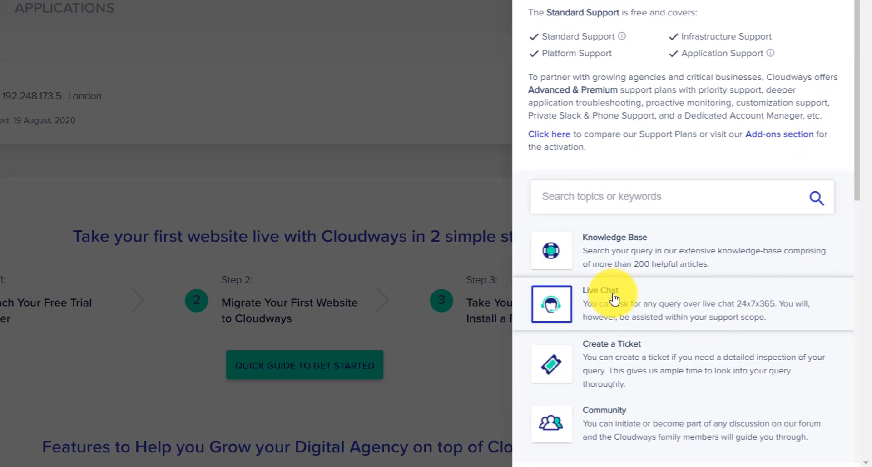